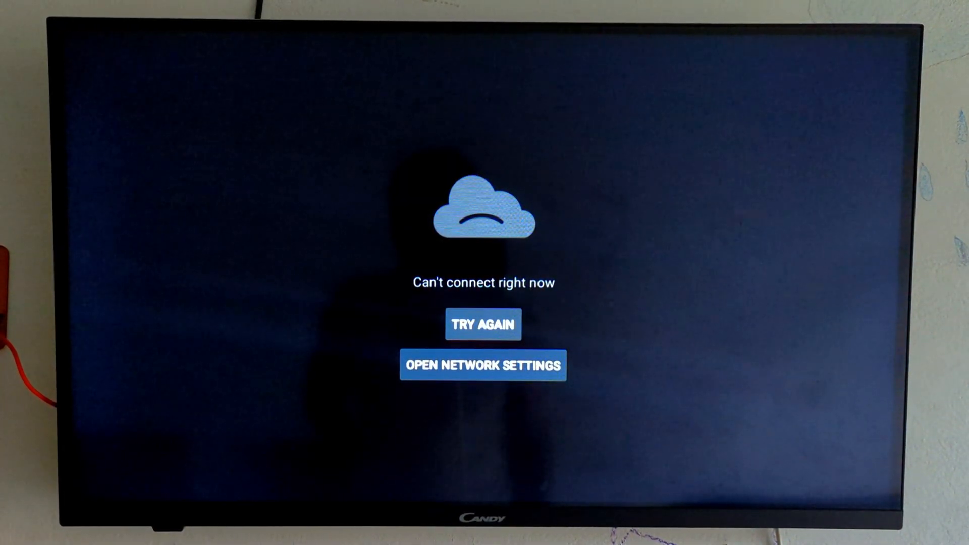
Reach the Date & Time settings under Device Preferences after dismissing the network panel
click(483, 365)
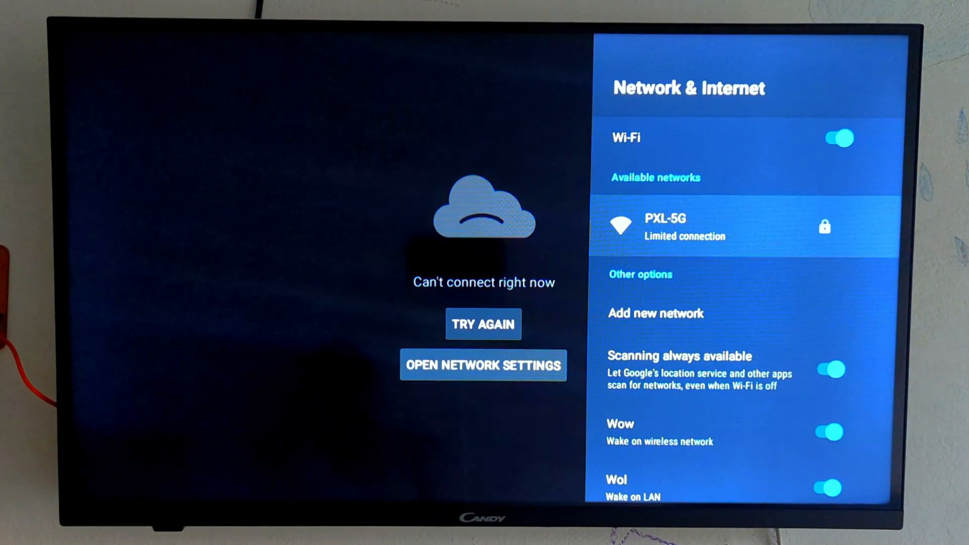
click(680, 227)
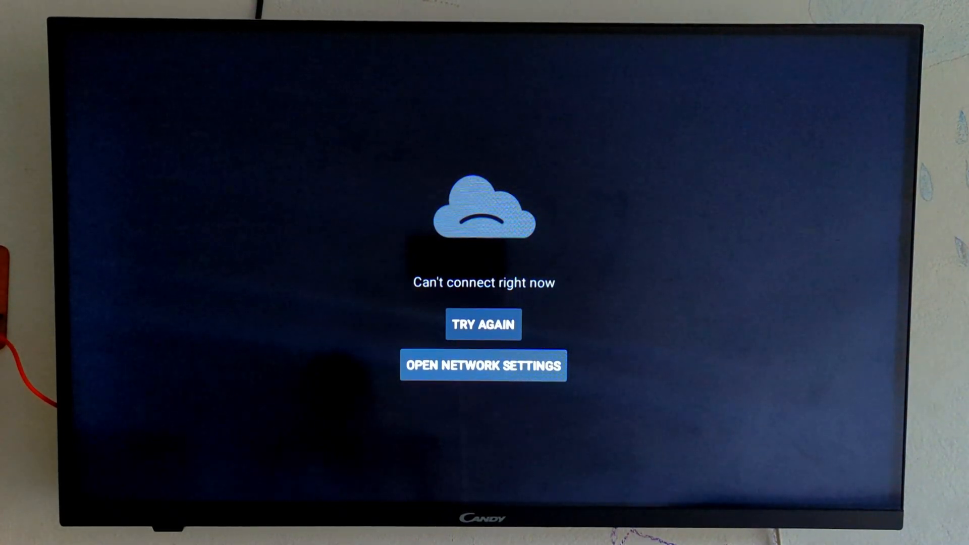
click(482, 366)
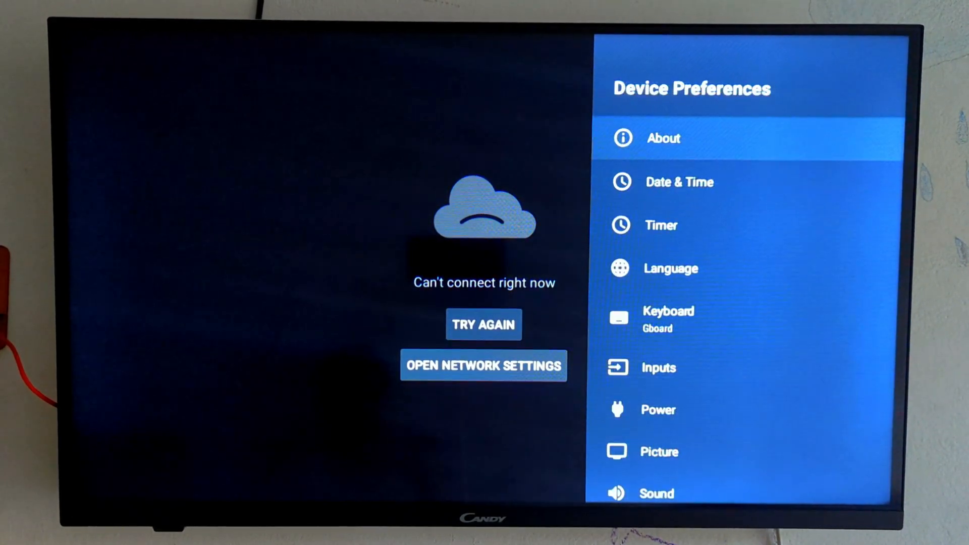
click(679, 182)
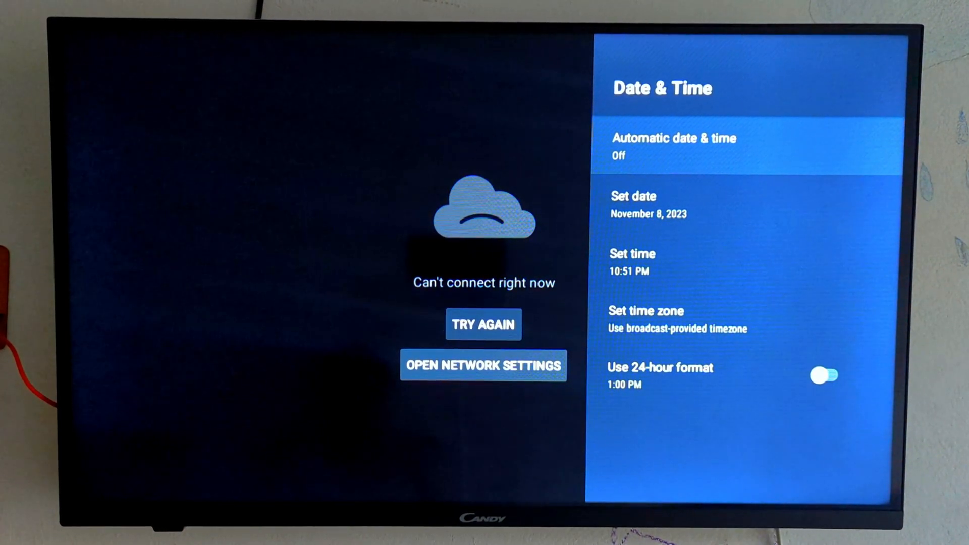
Set Automatic date & time to Use network-provided time, correcting the date to July 16, 2024
click(634, 205)
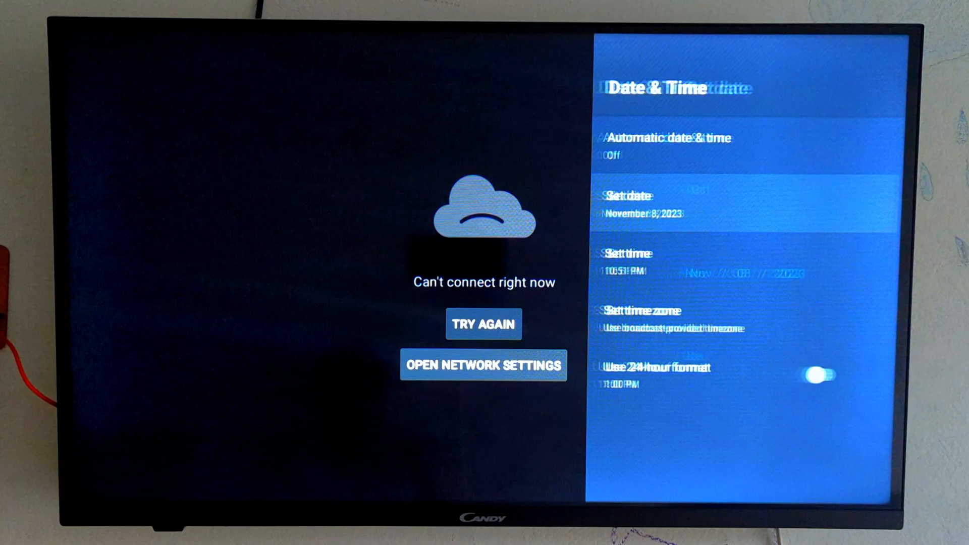
click(673, 139)
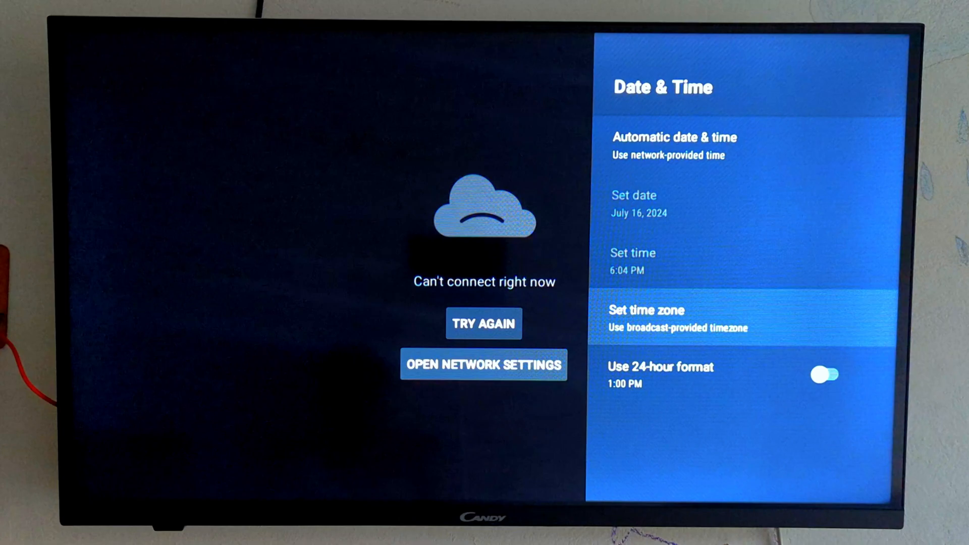
key(Back)
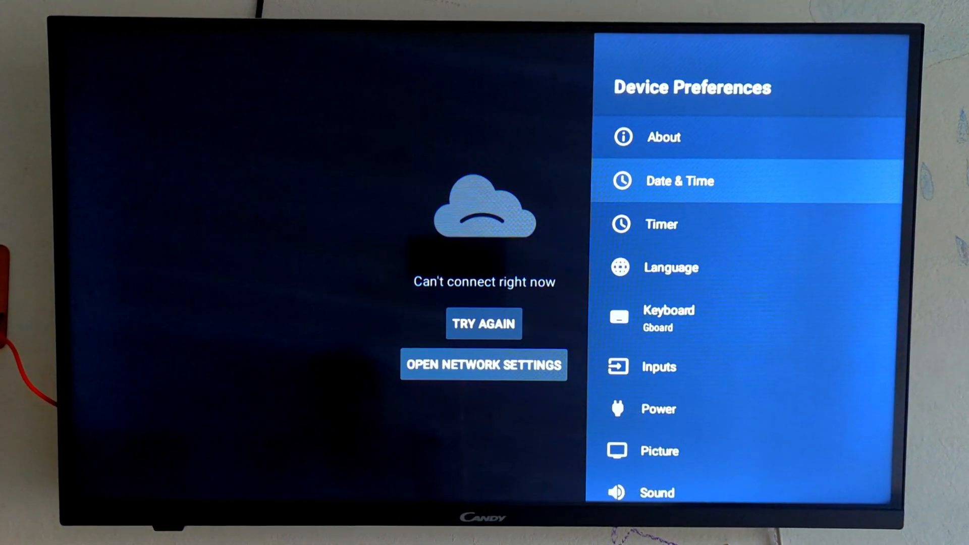
Toggle Wi-Fi off and on so PXL-5G reconnects, then return to the Apps home screen
key(Back)
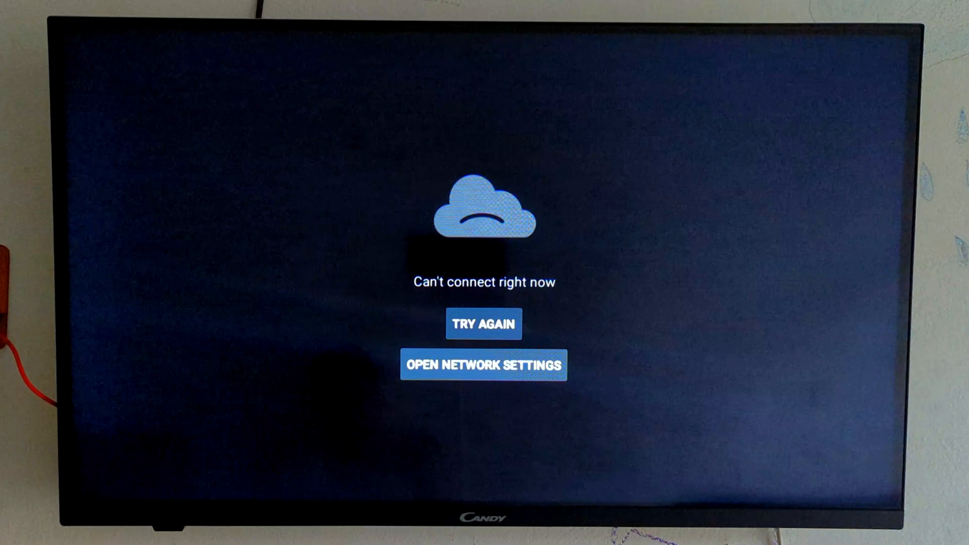
click(483, 365)
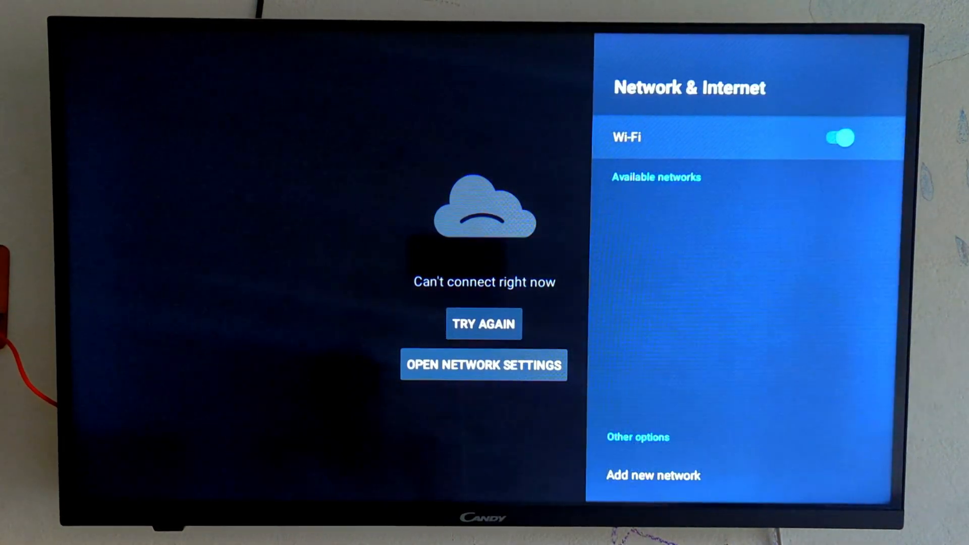
click(839, 137)
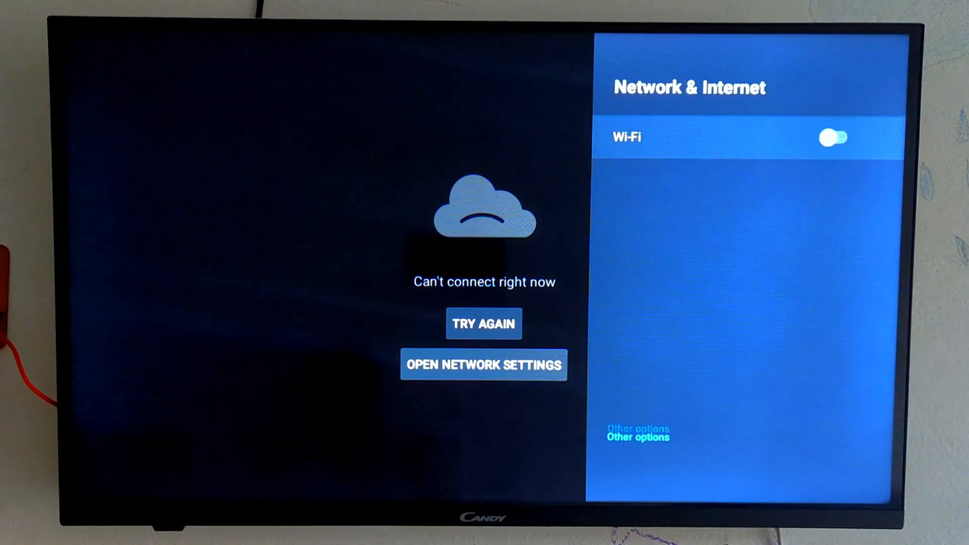
click(637, 433)
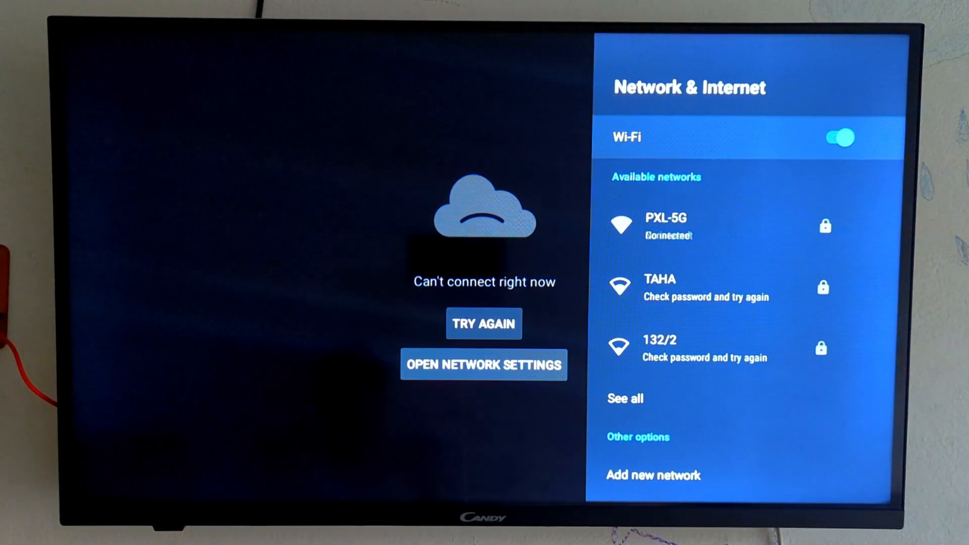
click(711, 225)
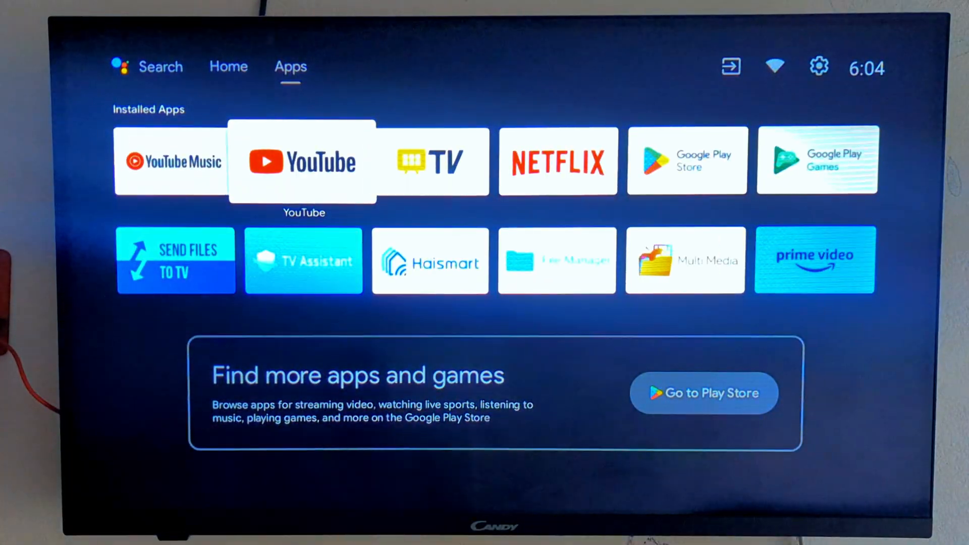
Launch YouTube from Installed Apps and browse its loaded home feed of recommended videos
click(301, 161)
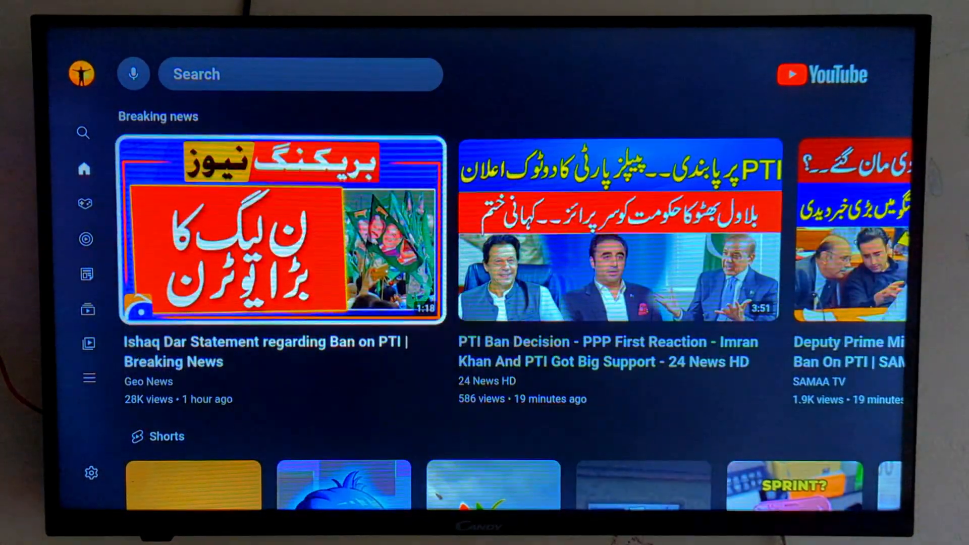
scroll(down, 3)
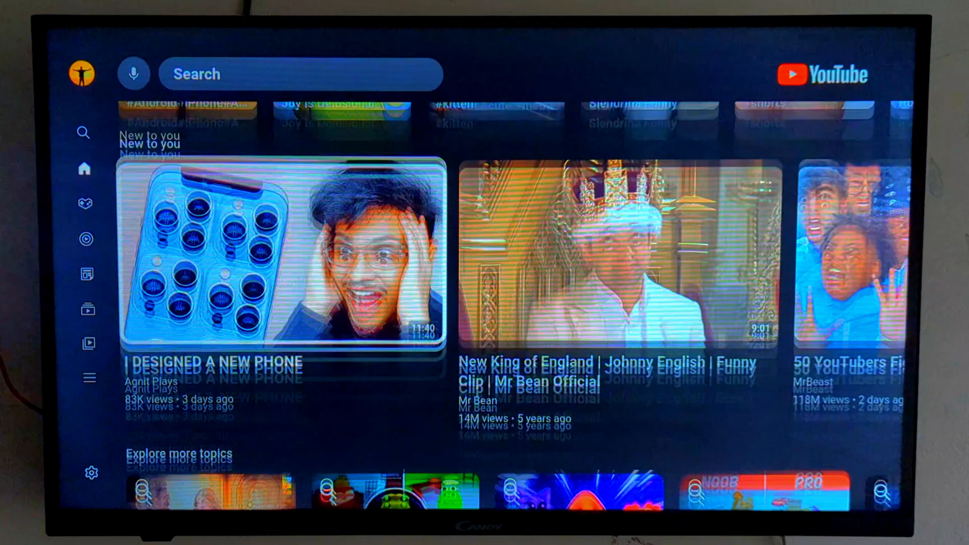